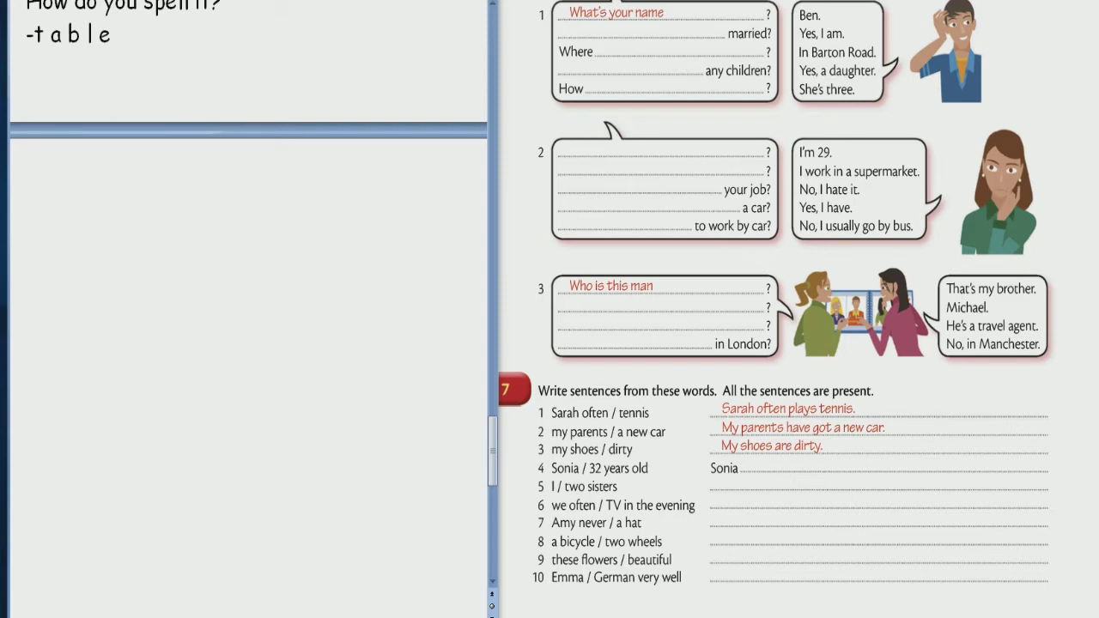
Highlight 'My parents have got a new car' on the worksheet and note 'wears' in the notes pane.
{"action": "scroll", "scroll_direction": "down", "scroll_amount": 3}
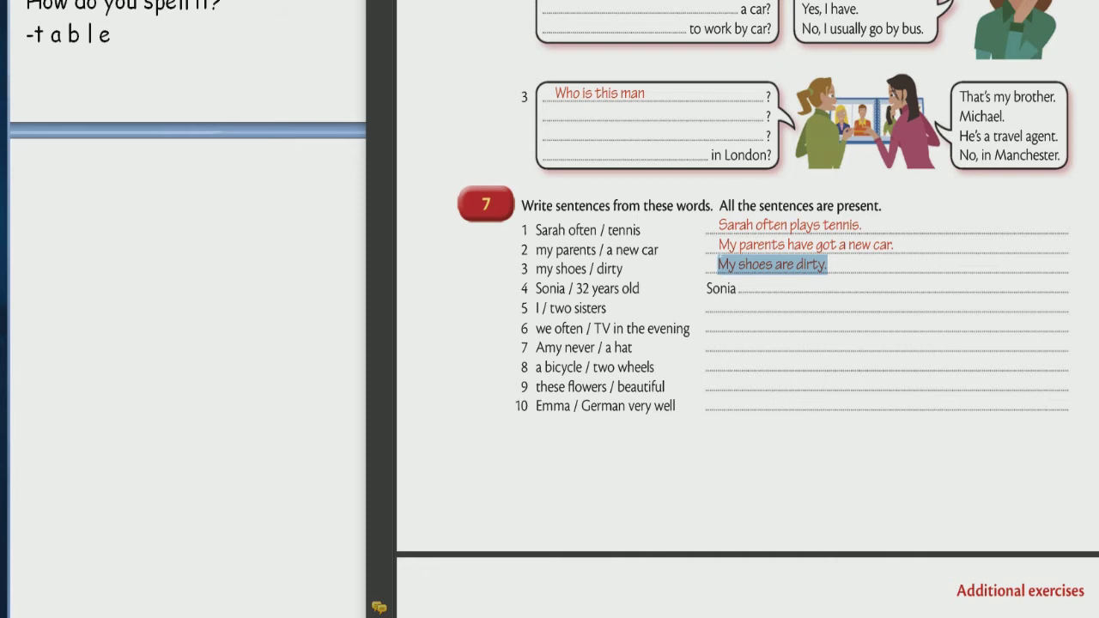
{"action": "double_click", "coordinate": [804, 244]}
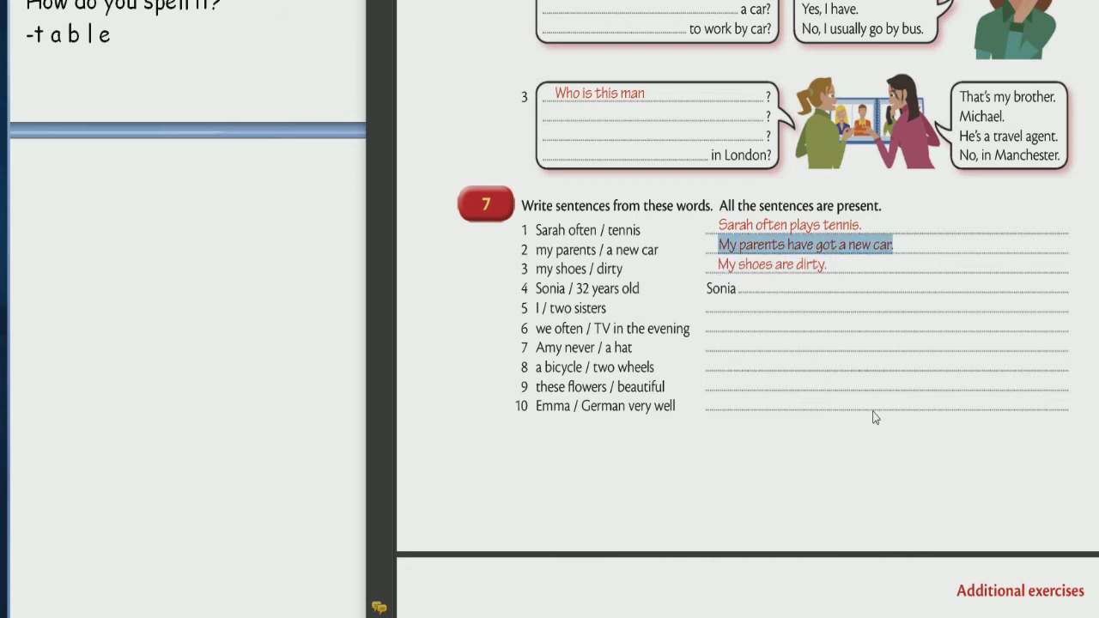
{"action": "mouse_move", "coordinate": [876, 405]}
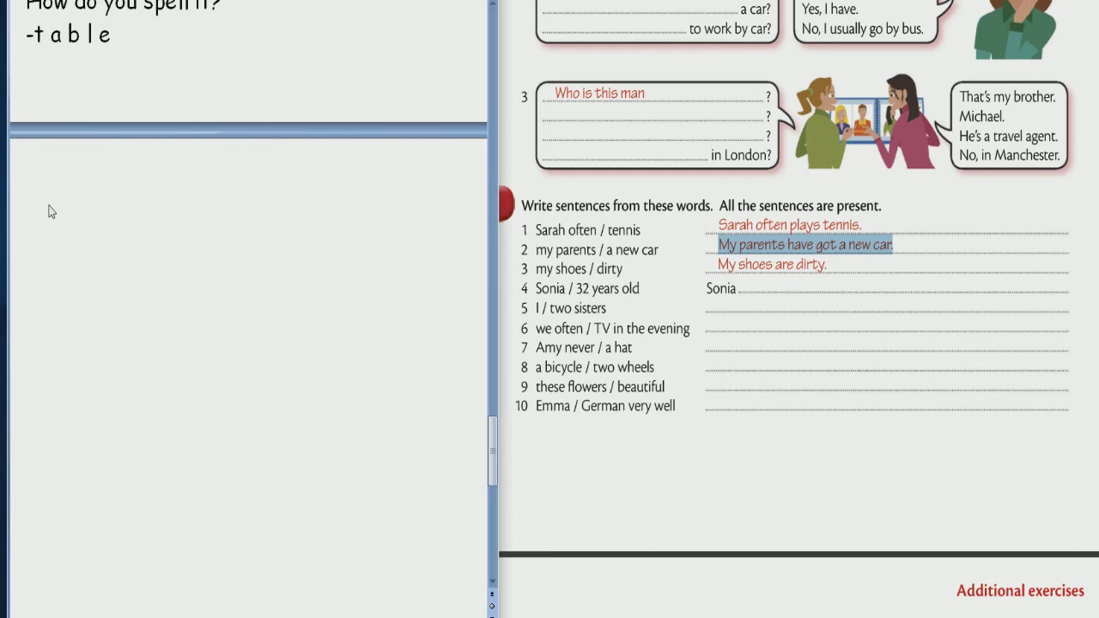
{"action": "type", "text": "wears"}
{"action": "type", "text": "I wore jeans and a"}
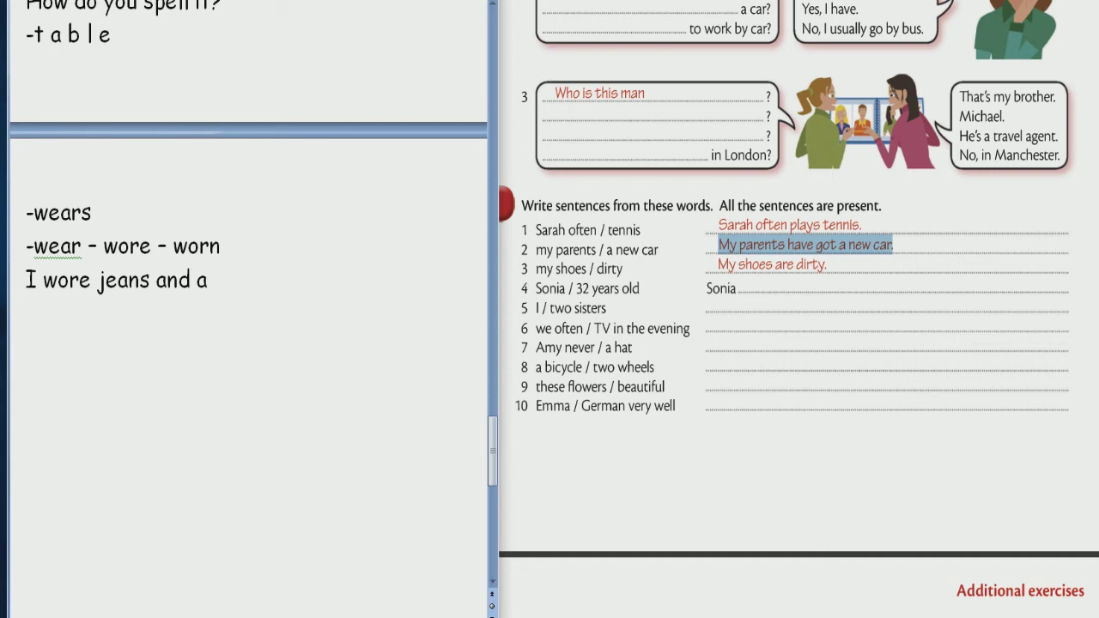
Finish the notes line 'I wore jeans and a T-shirt at school'.
{"action": "type", "text": "T-shirt"}
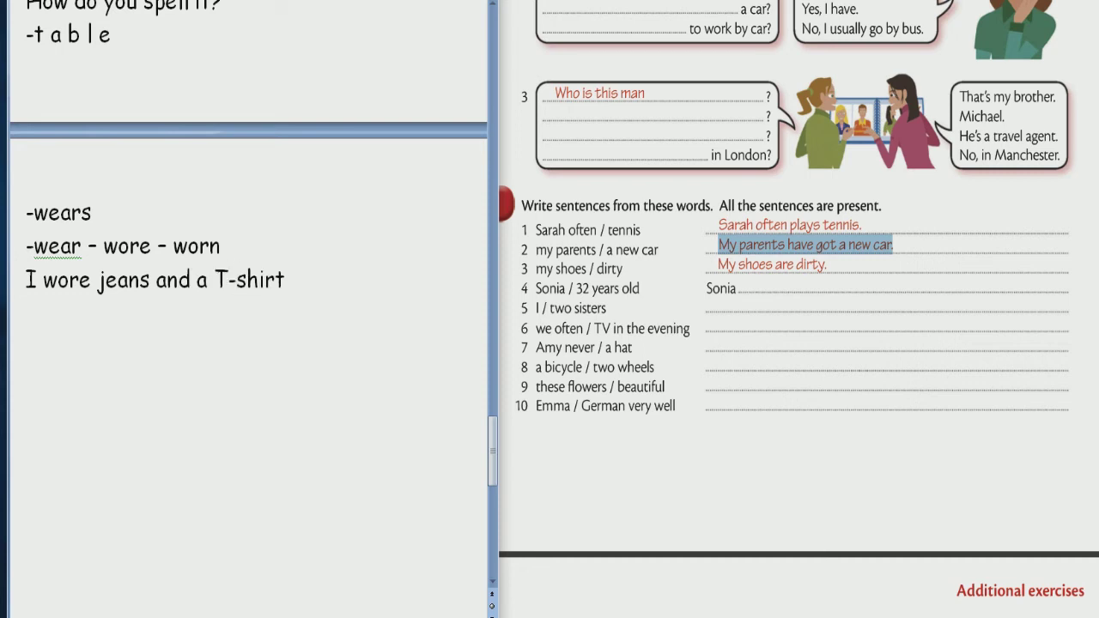
{"action": "type", "text": "at scg"}
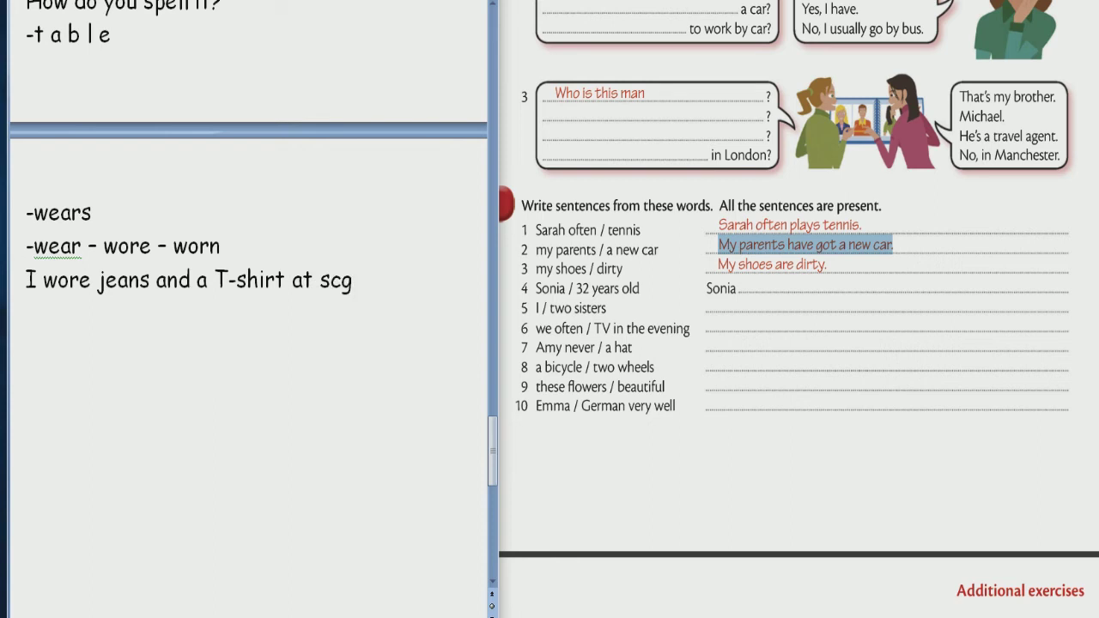
{"action": "type", "text": "ool"}
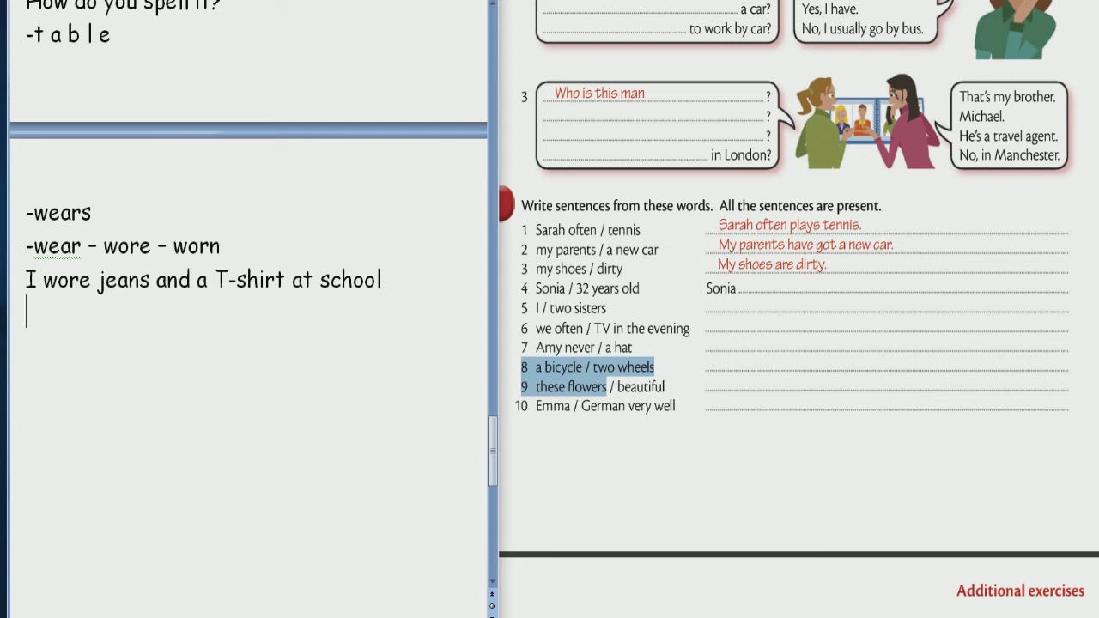
Add the item-8 line 'A bicycle has got two wheels', accepting a spelling suggestion for the misspelling.
{"action": "type", "text": "A bibcy"}
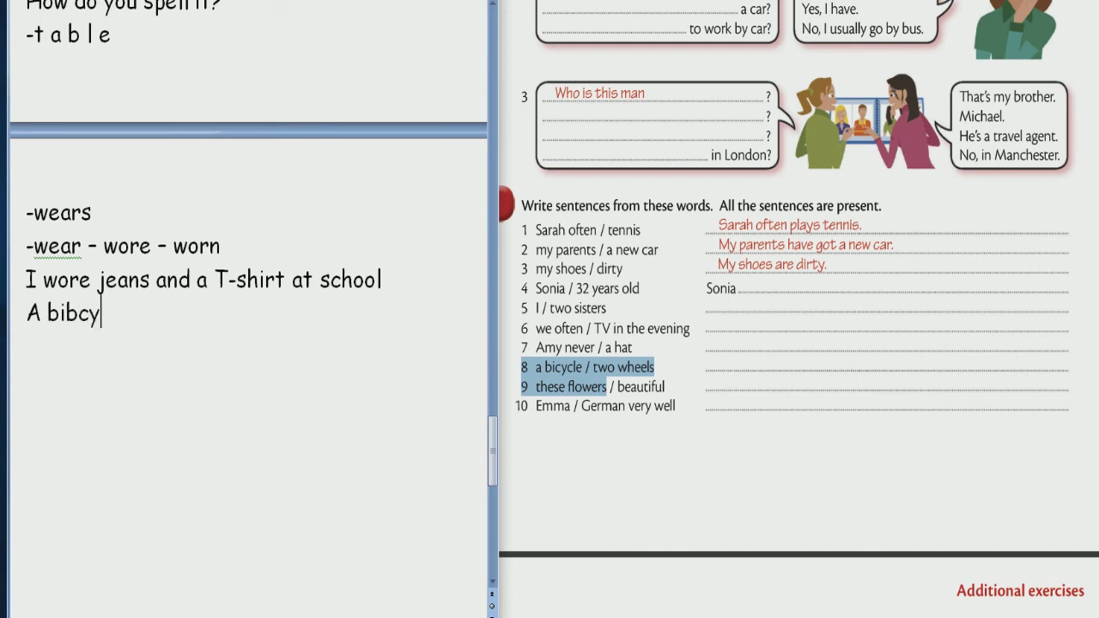
{"action": "type", "text": "le has gor tow wheels"}
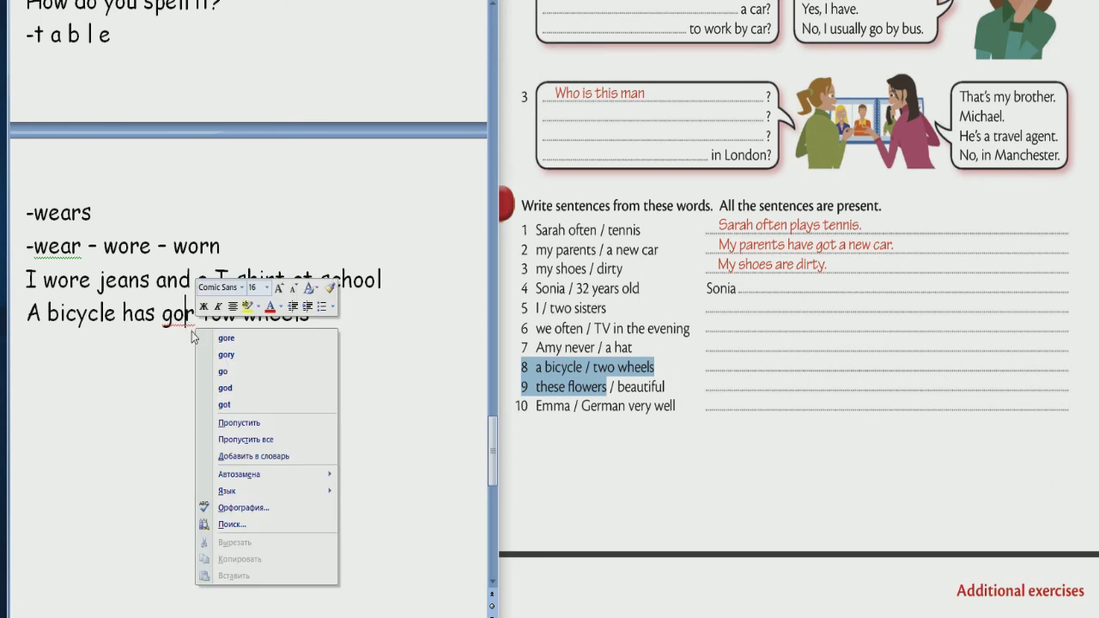
{"action": "left_click", "coordinate": [223, 388]}
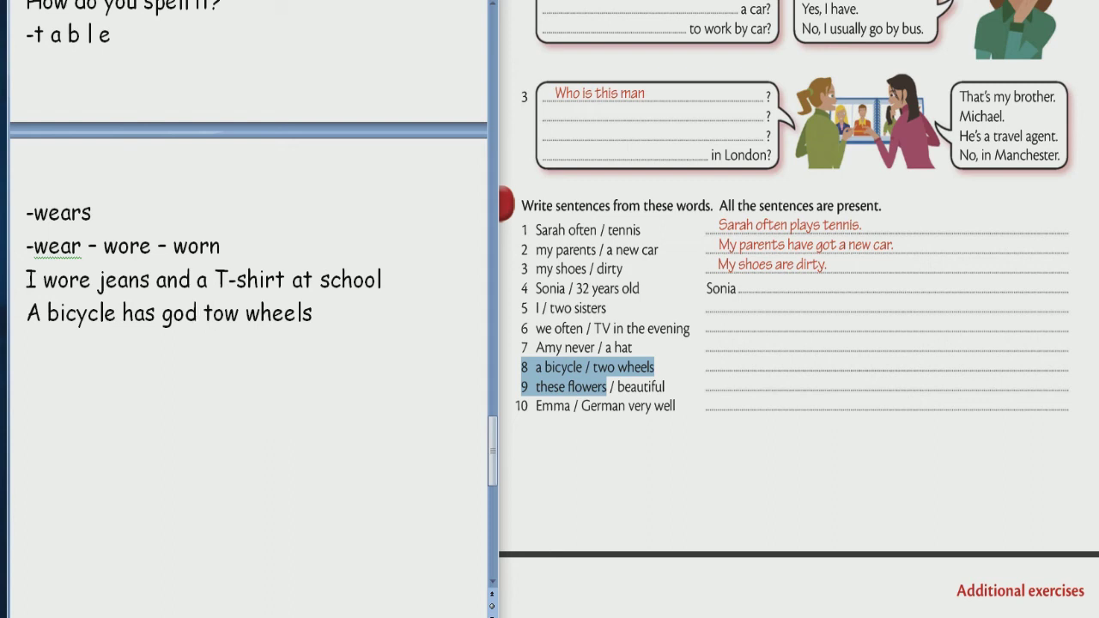
{"action": "left_click", "coordinate": [237, 313]}
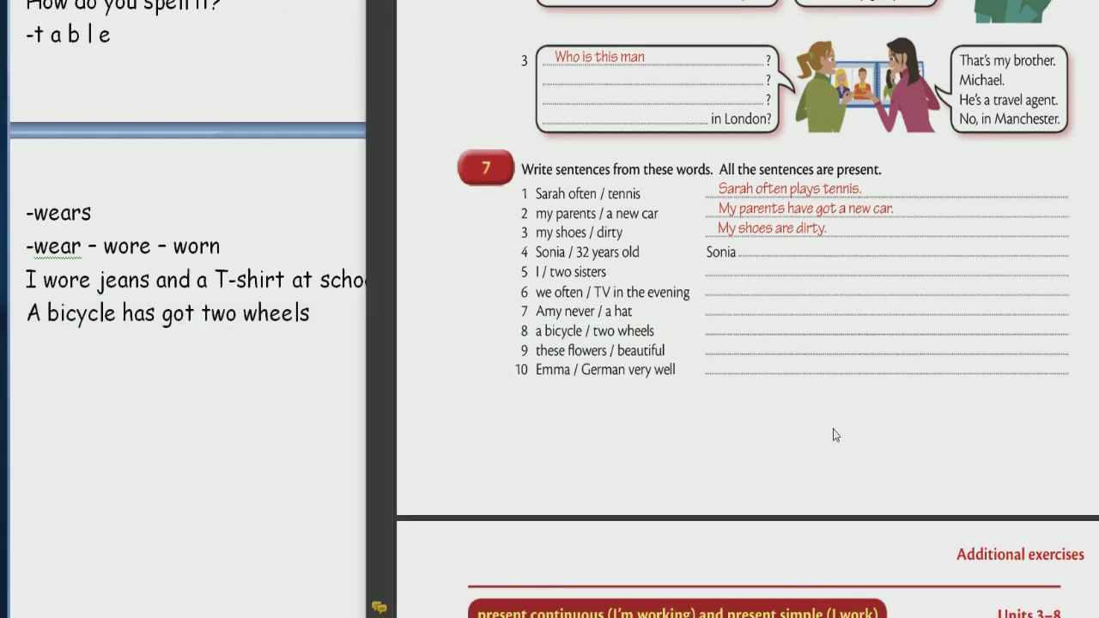
Scroll the worksheet down past exercise 7.
{"action": "scroll", "scroll_direction": "down", "scroll_amount": 3}
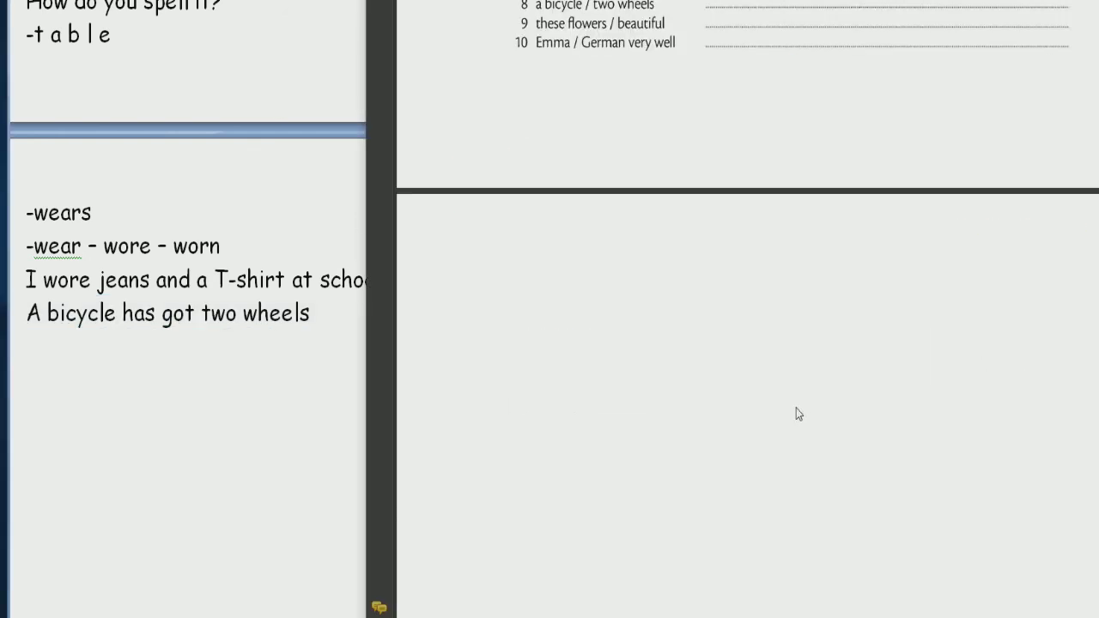